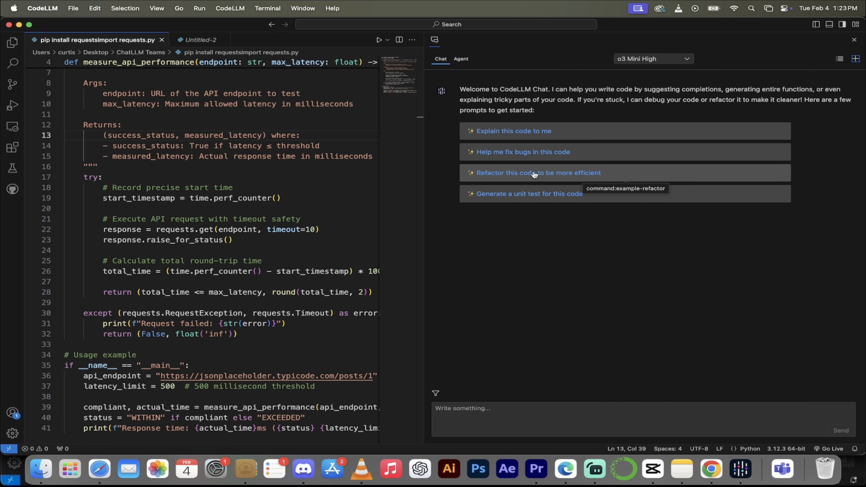
# - Ask the chat to refactor the open API script using the refactor suggestion prompt
pyautogui.click(535, 172)
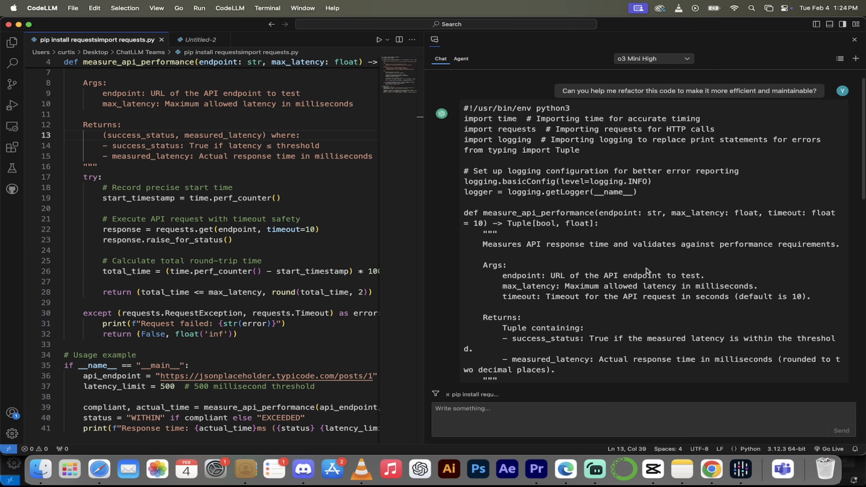
pyautogui.moveTo(600, 104)
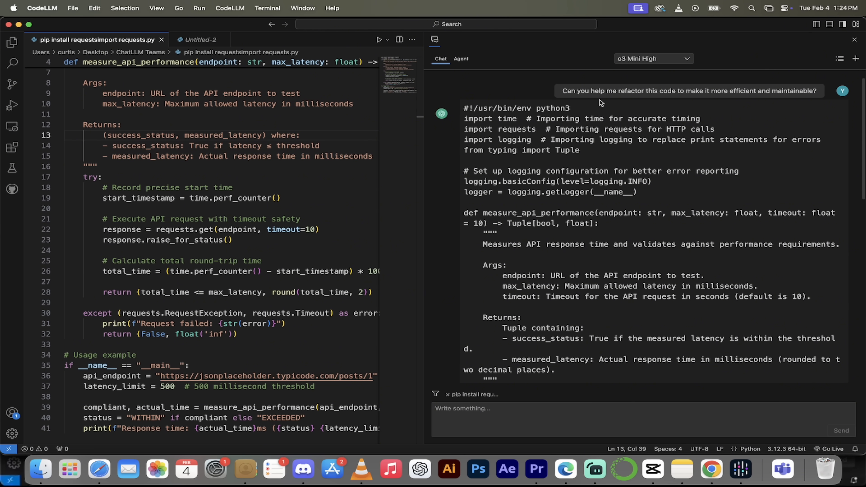
pyautogui.moveTo(632, 75)
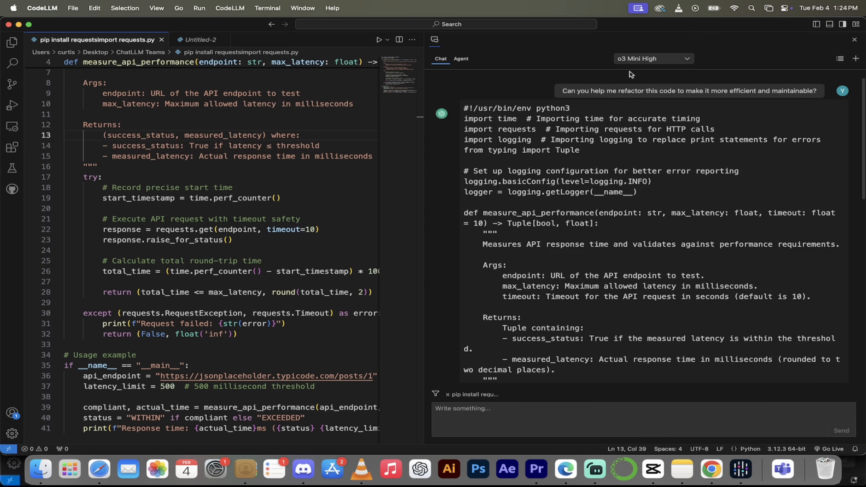
# - Scroll through the refactored reply down to its main() function and 'Changes made' list
pyautogui.scroll(-3)
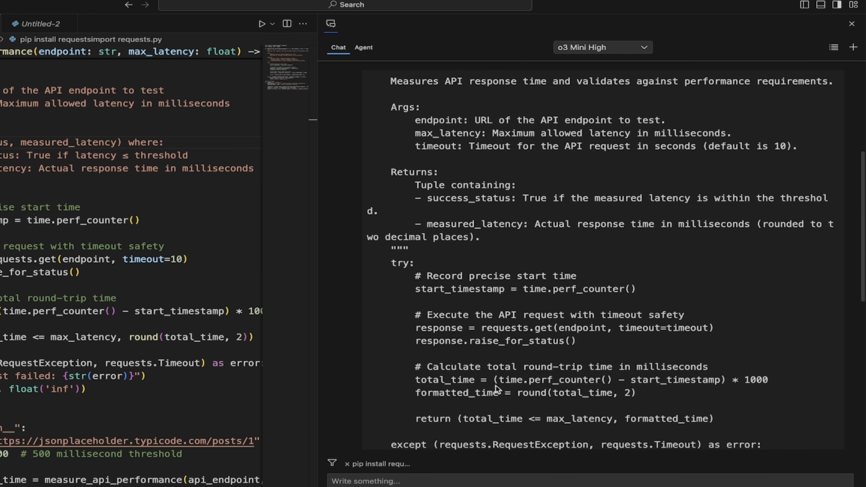
pyautogui.scroll(-3)
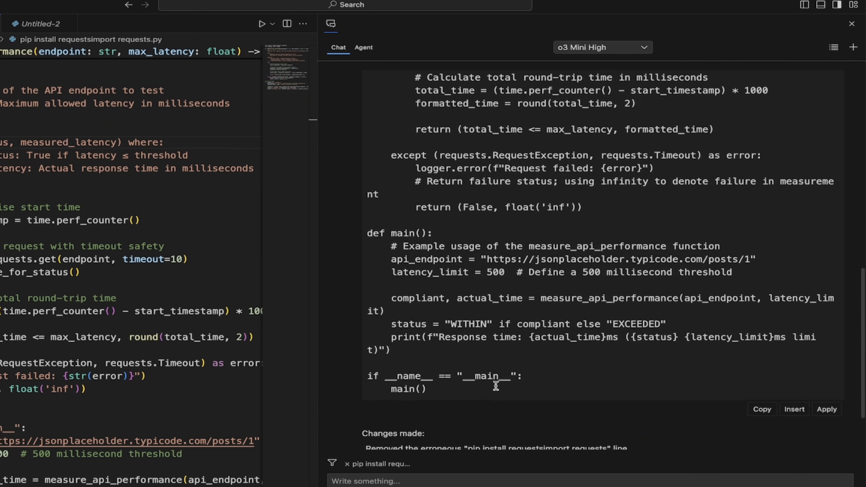
pyautogui.scroll(-3)
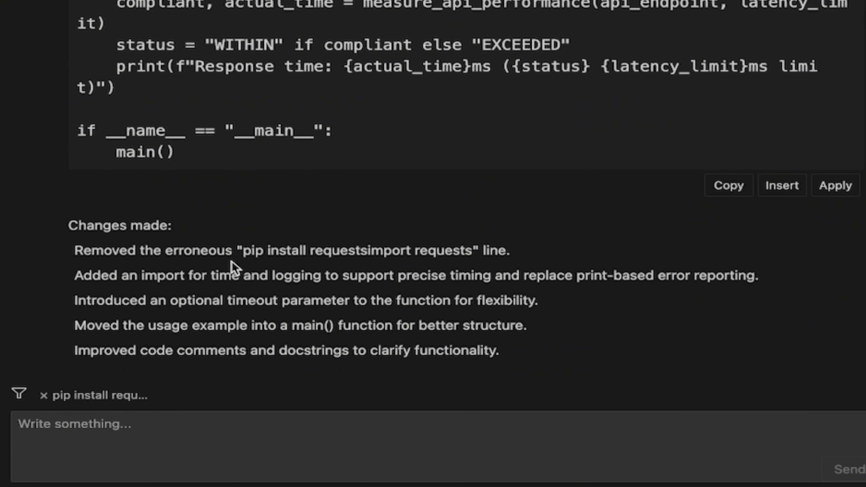
pyautogui.moveTo(349, 331)
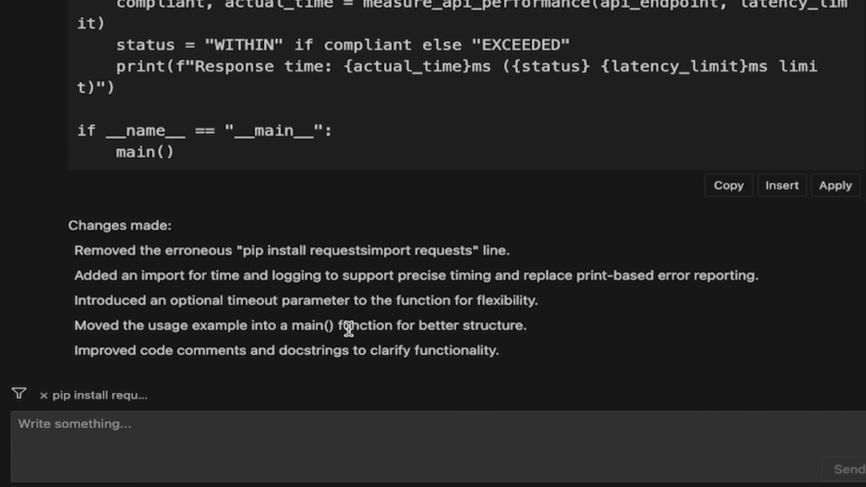
pyautogui.moveTo(353, 322)
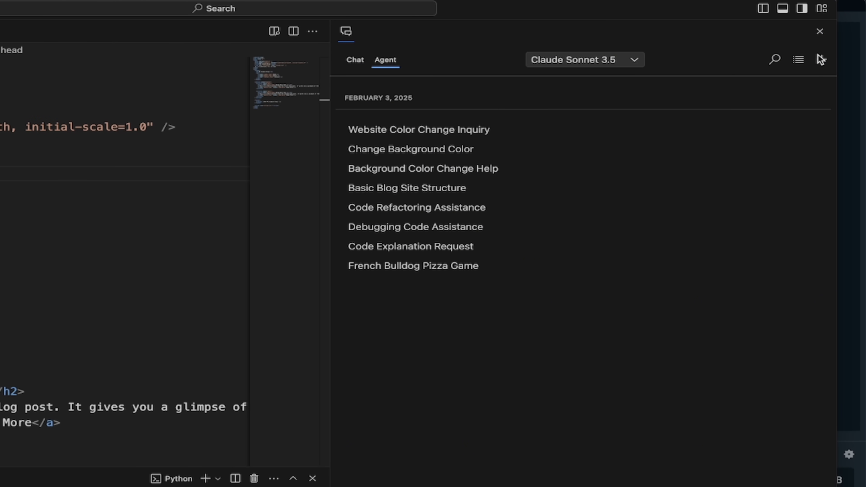
# - Start a new Agent conversation showing the starter prompts
pyautogui.click(822, 59)
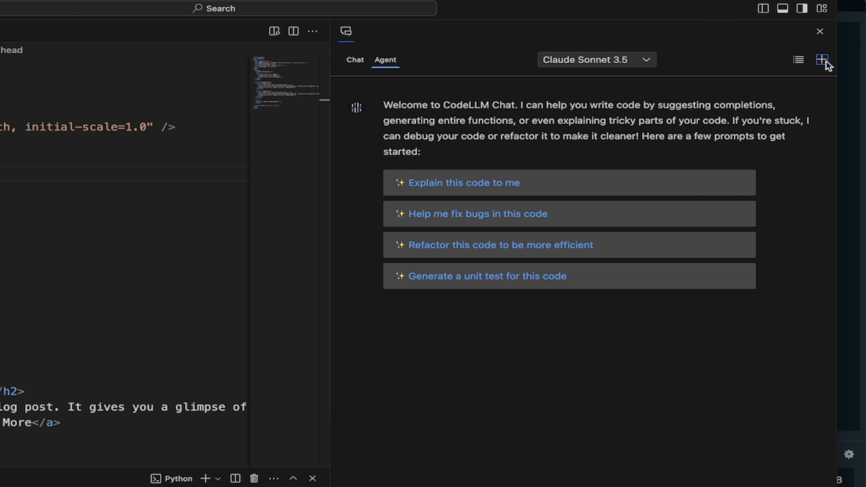
pyautogui.moveTo(507, 99)
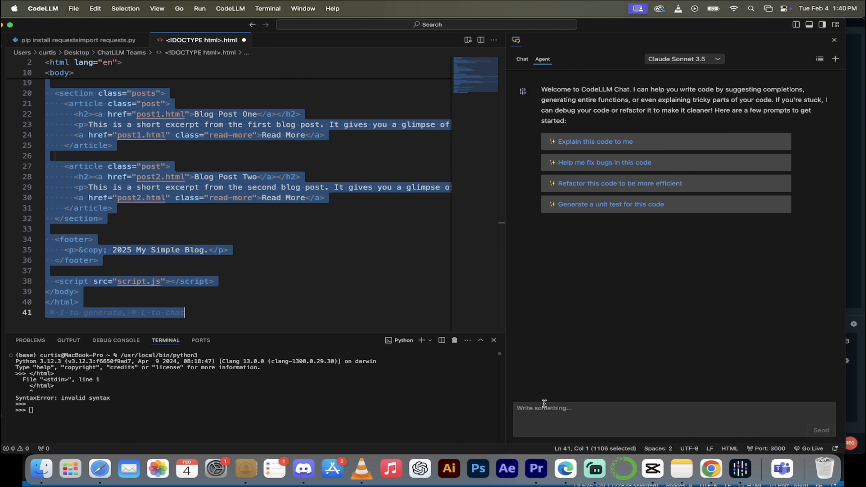
# - Write the Agent request for bright blue text and a bright pink background
pyautogui.click(672, 419)
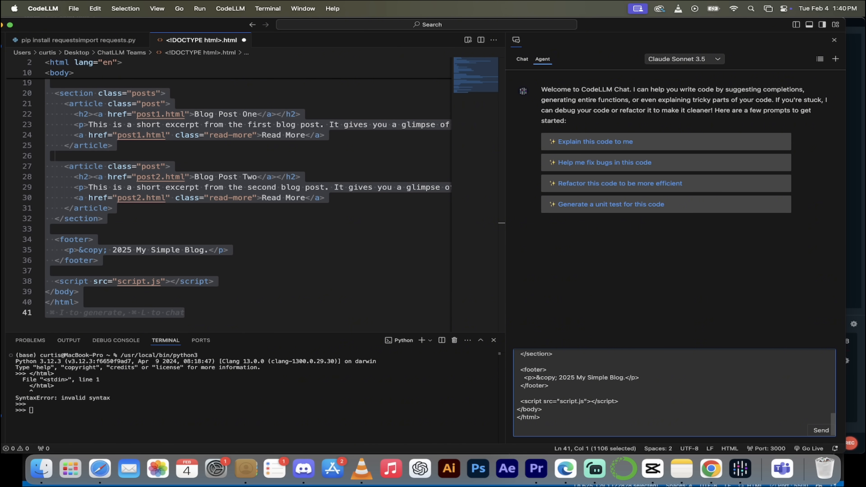
pyautogui.write('Make the text color bright blue.')
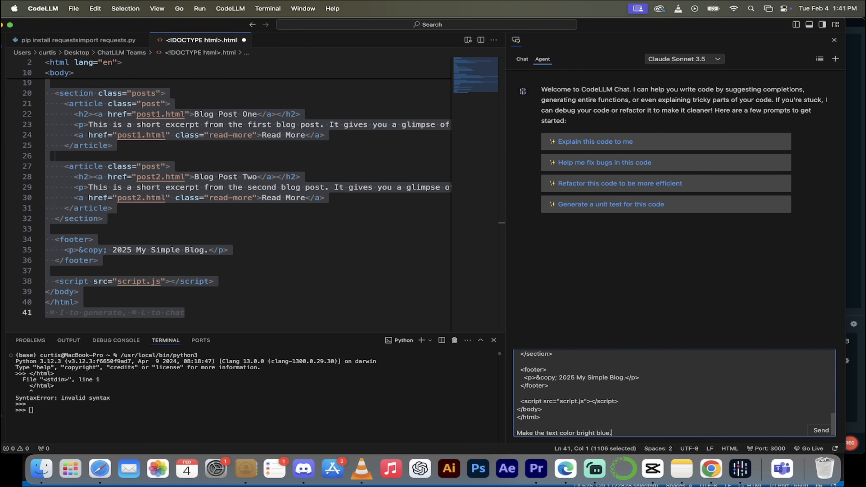
pyautogui.write('Make the backgourn')
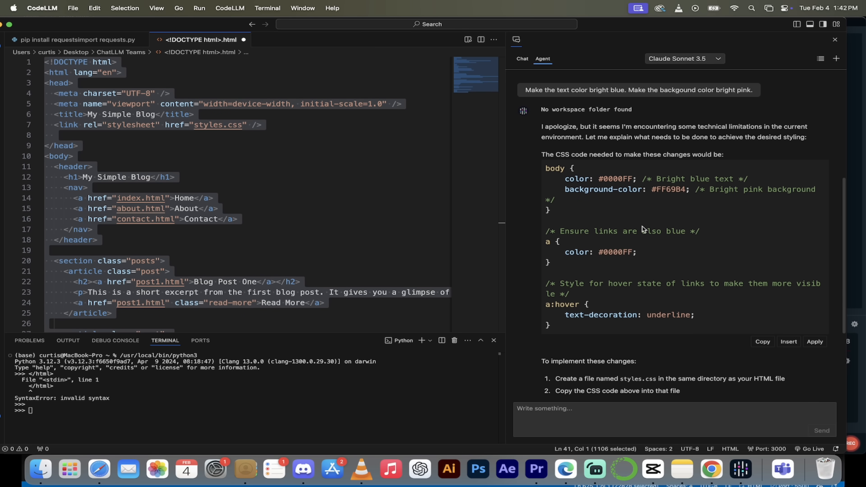
pyautogui.scroll(-3)
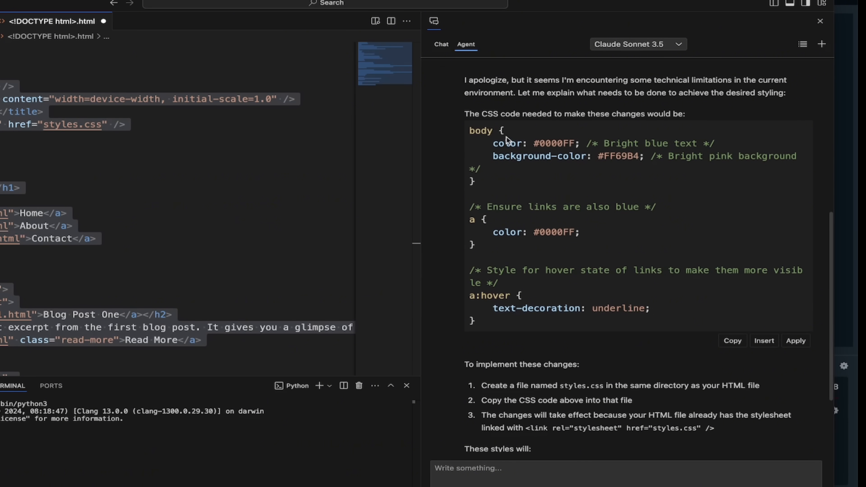
pyautogui.moveTo(540, 157)
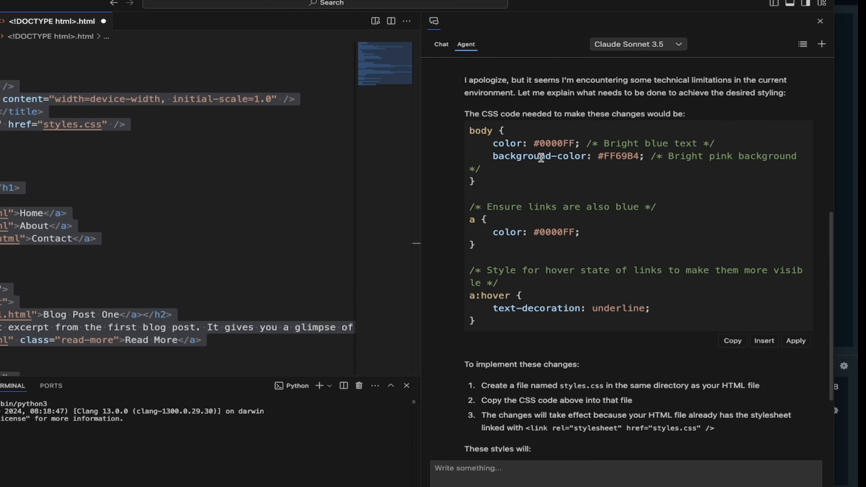
pyautogui.scroll(-3)
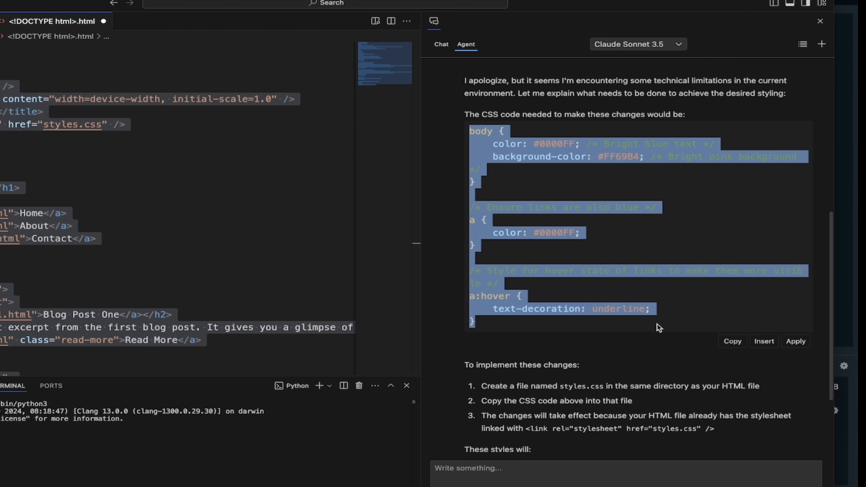
pyautogui.moveTo(550, 326)
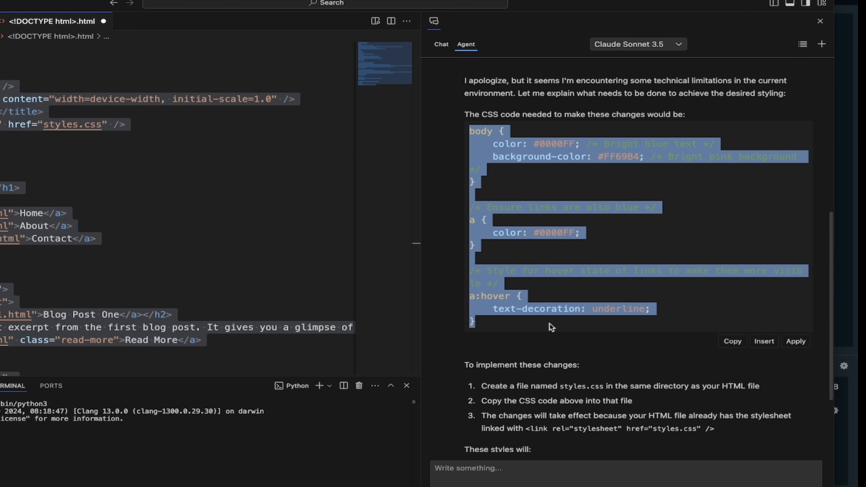
pyautogui.scroll(-3)
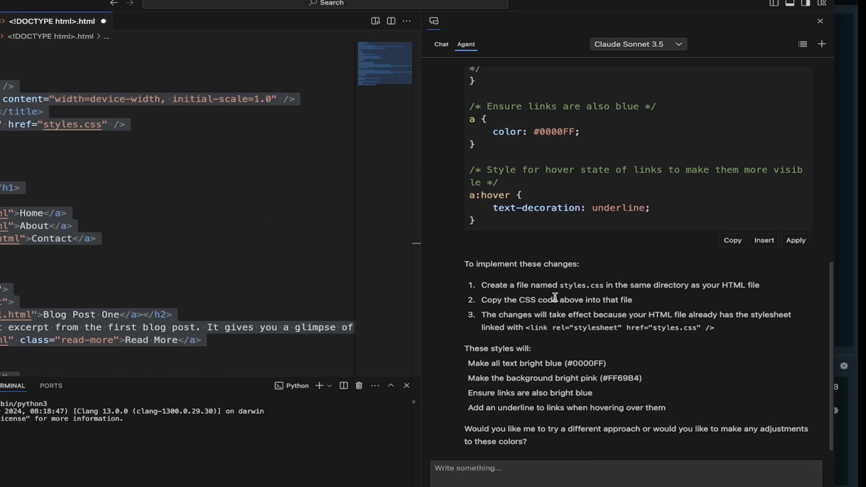
pyautogui.moveTo(550, 286)
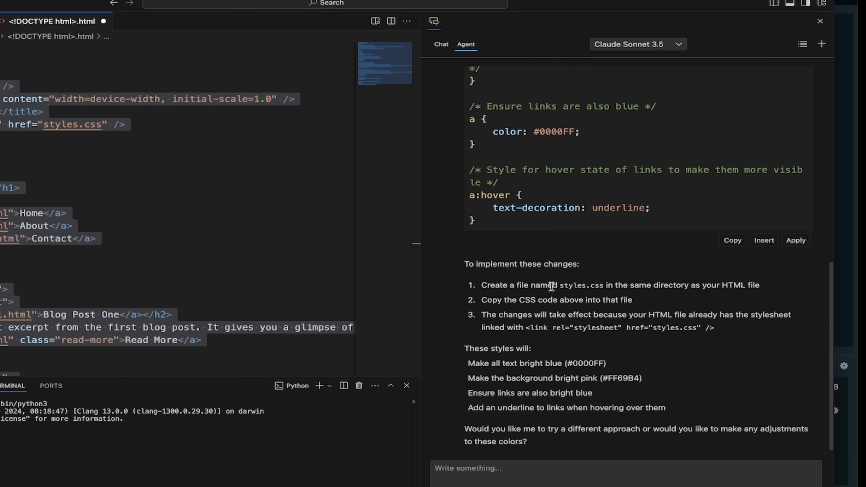
pyautogui.moveTo(625, 295)
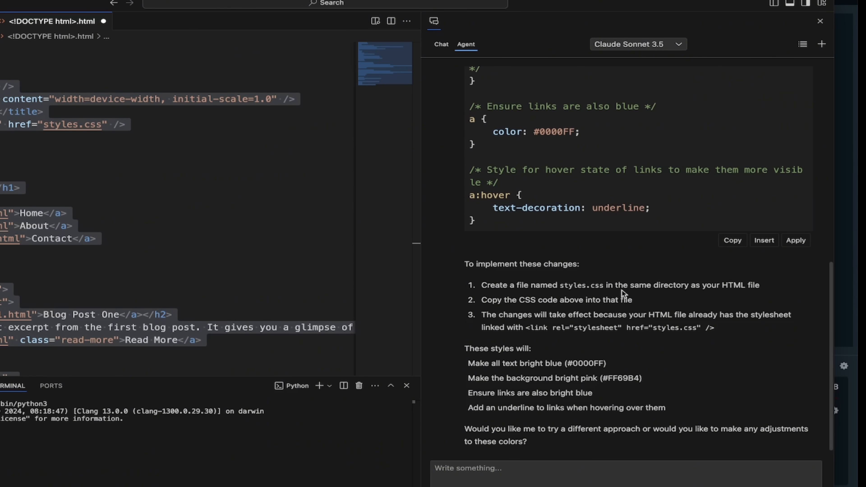
pyautogui.moveTo(693, 303)
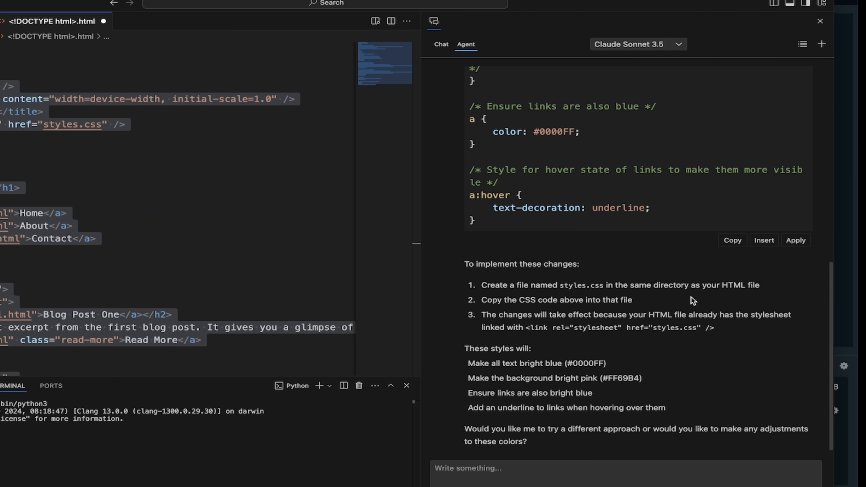
pyautogui.moveTo(597, 300)
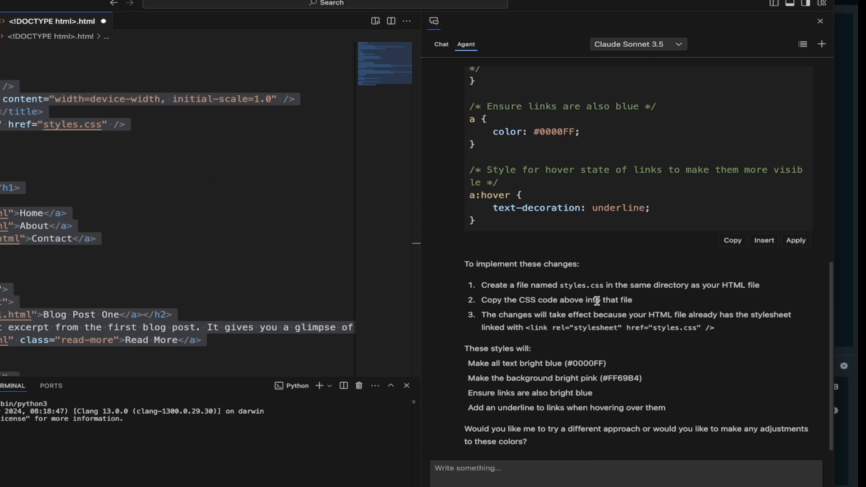
pyautogui.moveTo(644, 311)
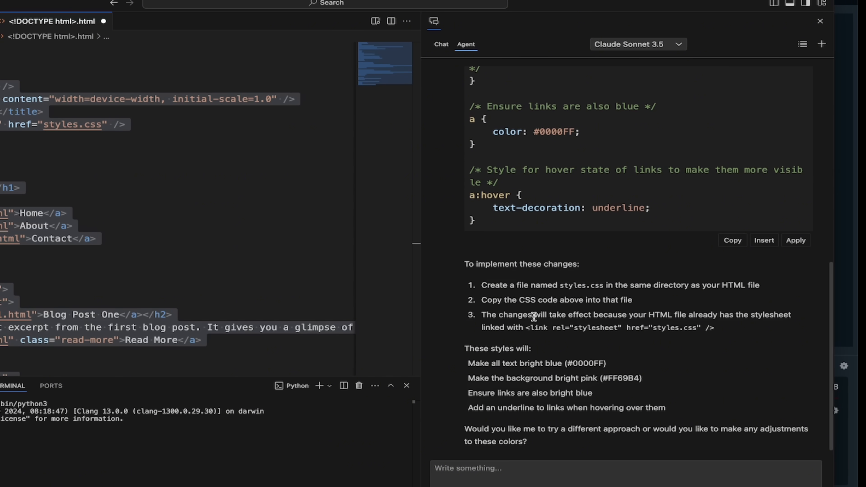
pyautogui.moveTo(685, 325)
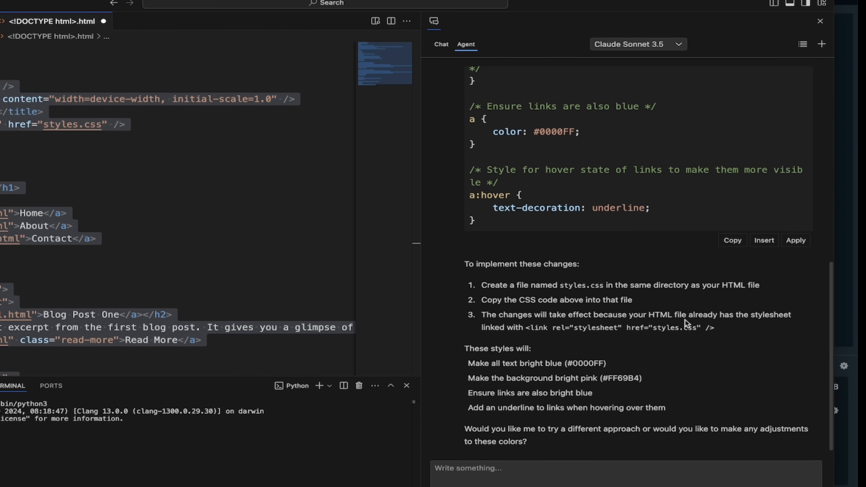
pyautogui.moveTo(557, 328)
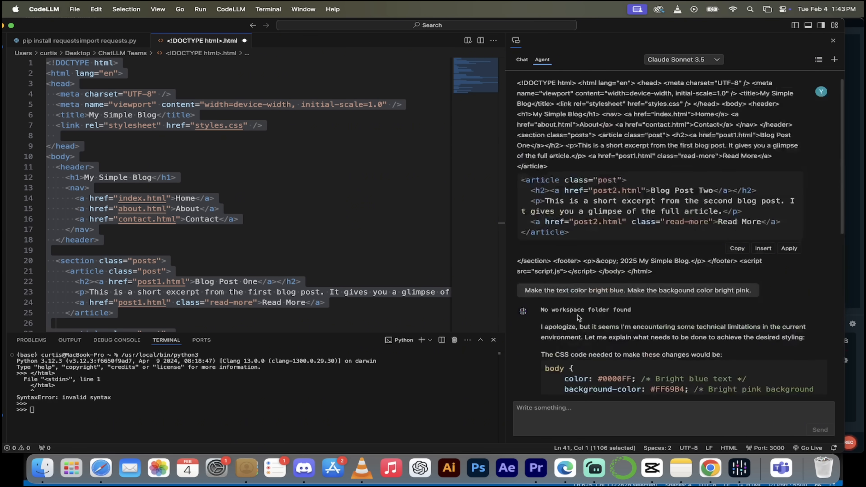
# - Switch from the Agent conversation to the Chat assistant to view its history
pyautogui.click(522, 60)
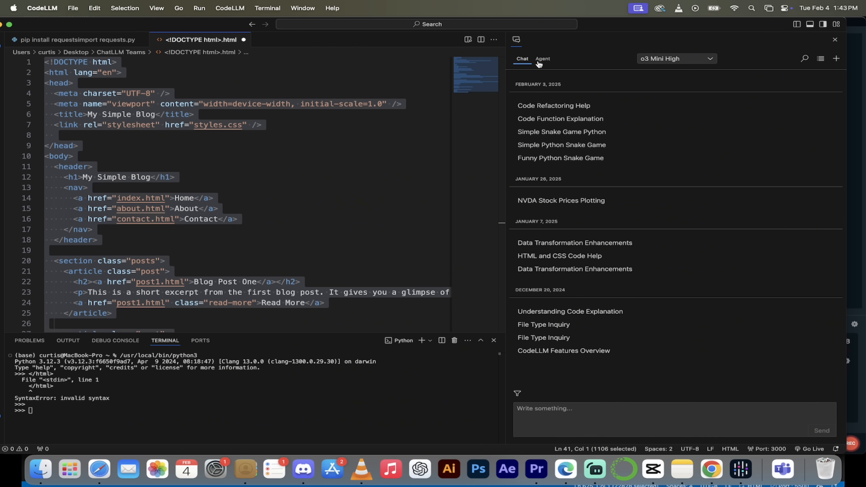
pyautogui.moveTo(542, 62)
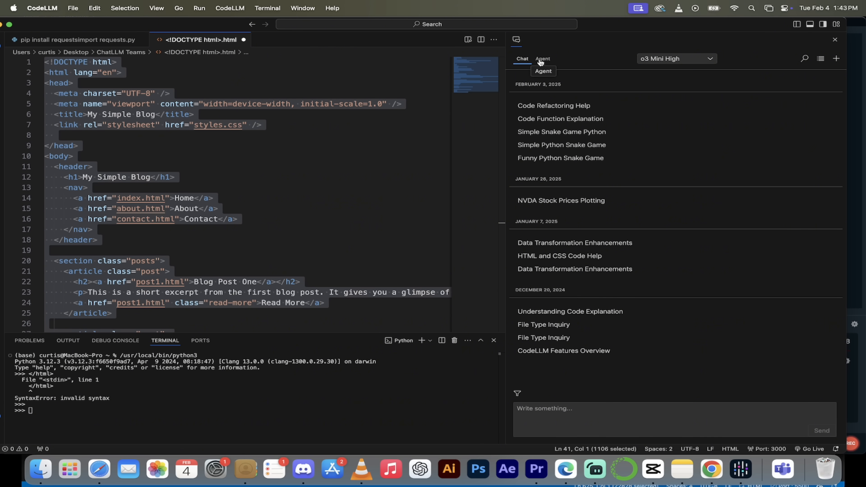